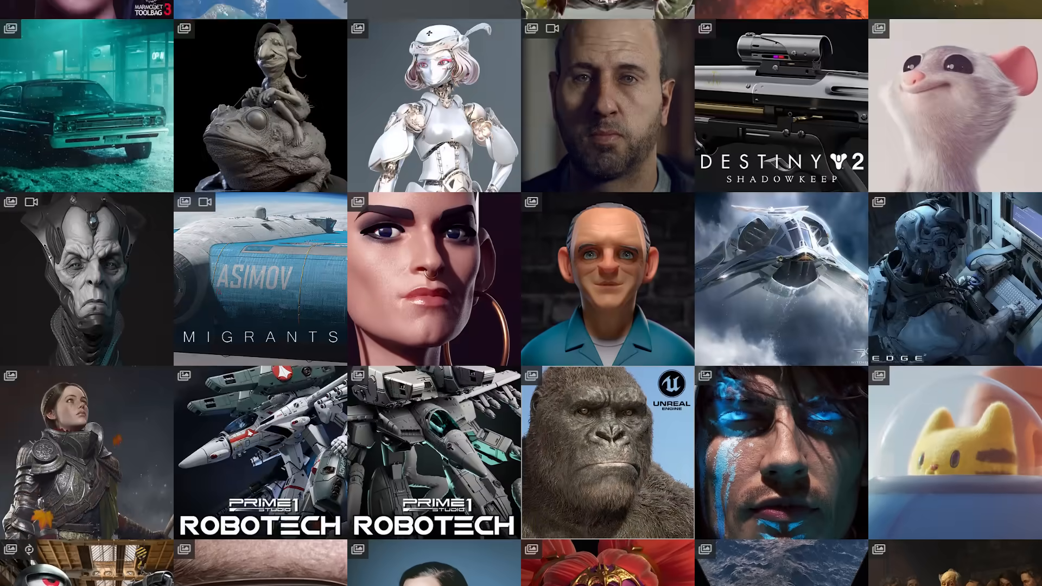
pyautogui.scroll(-3)
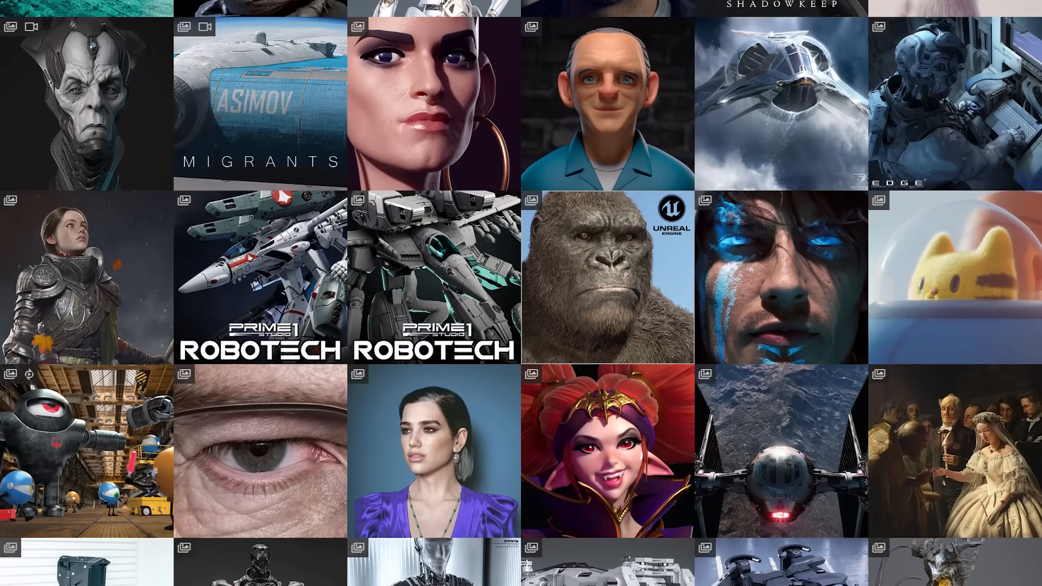
pyautogui.scroll(-3)
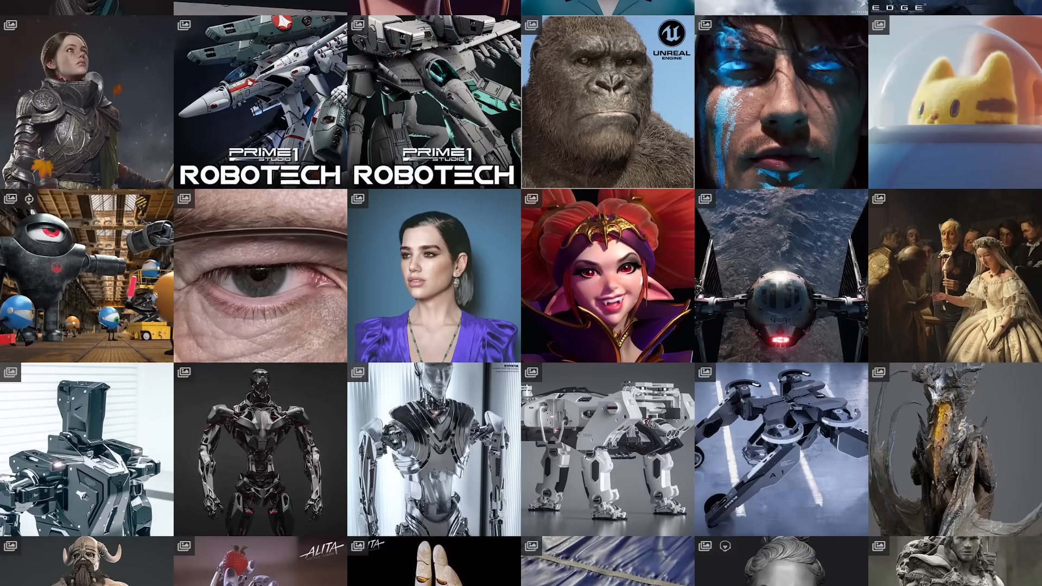
pyautogui.scroll(-3)
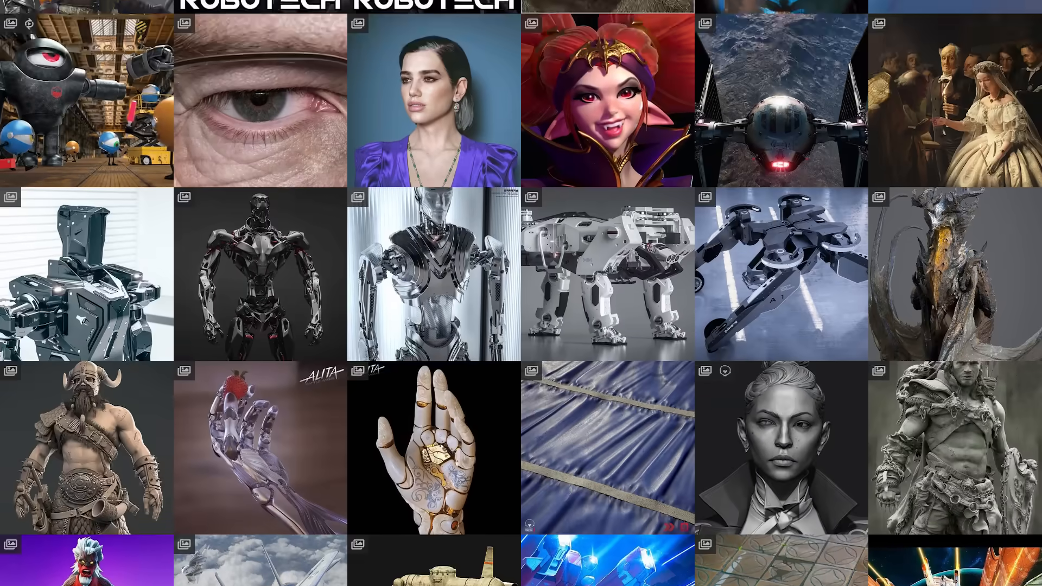
pyautogui.scroll(-3)
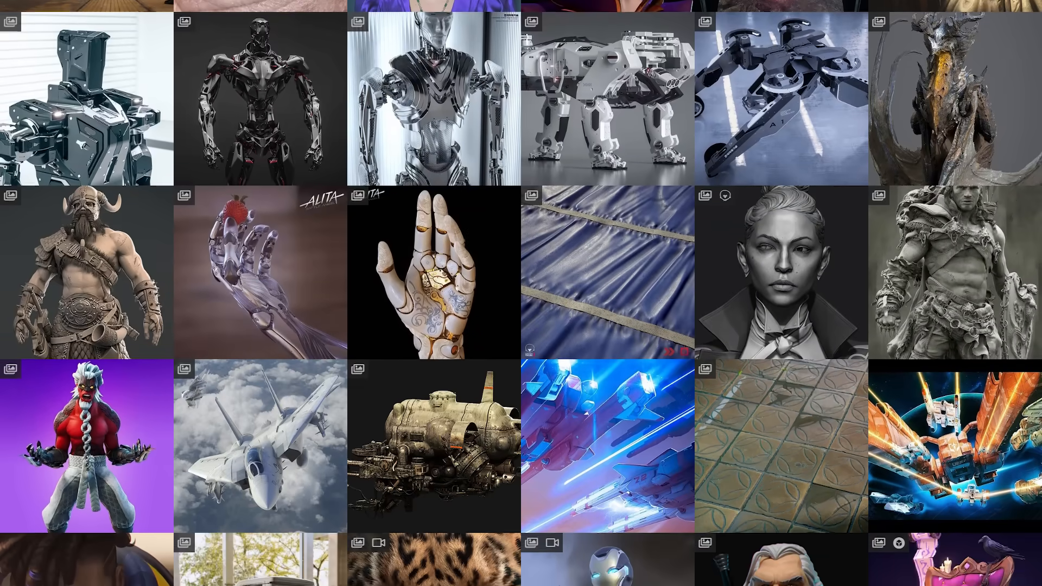
pyautogui.scroll(-3)
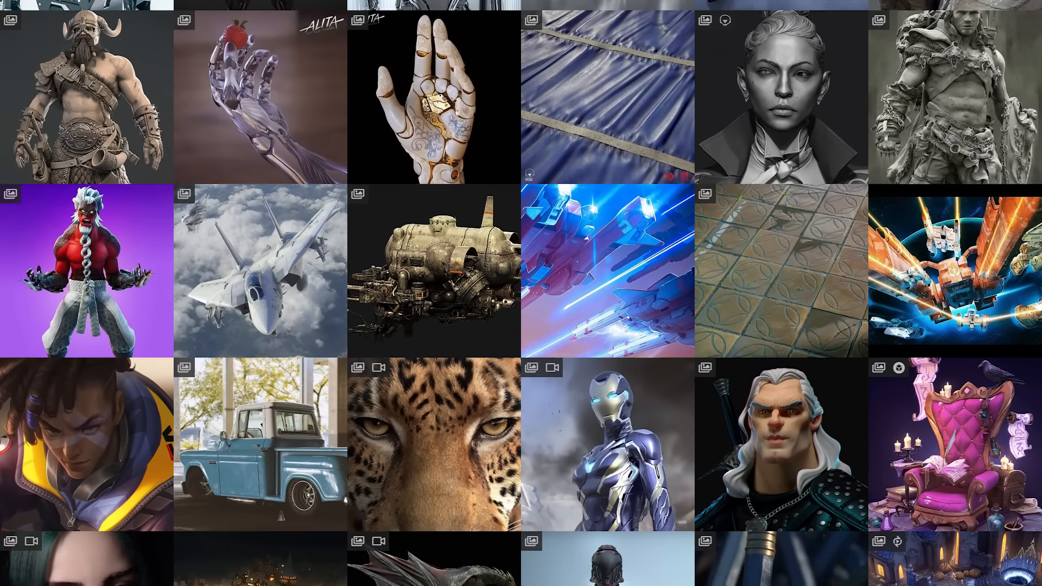
pyautogui.scroll(-3)
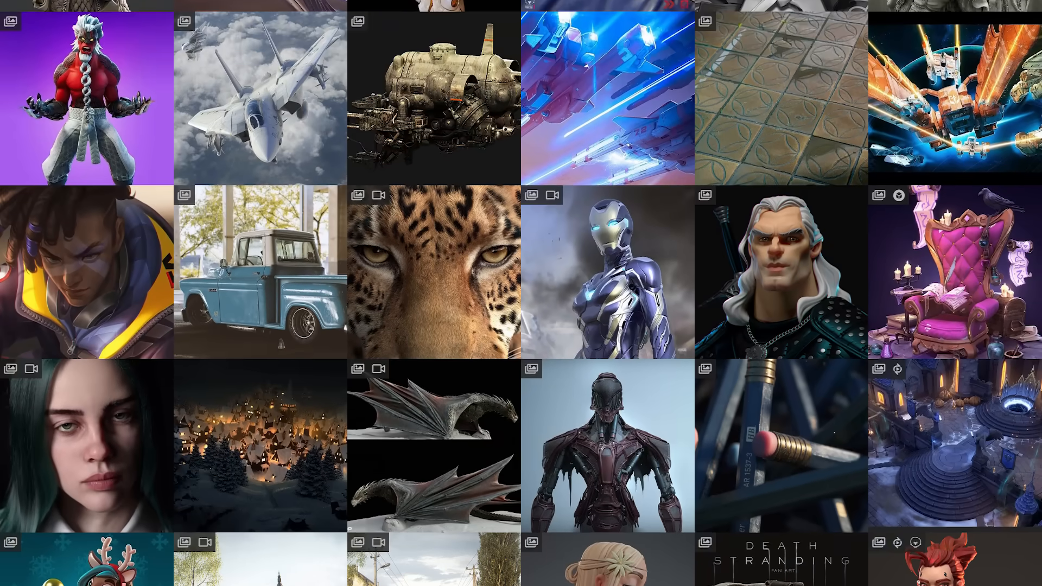